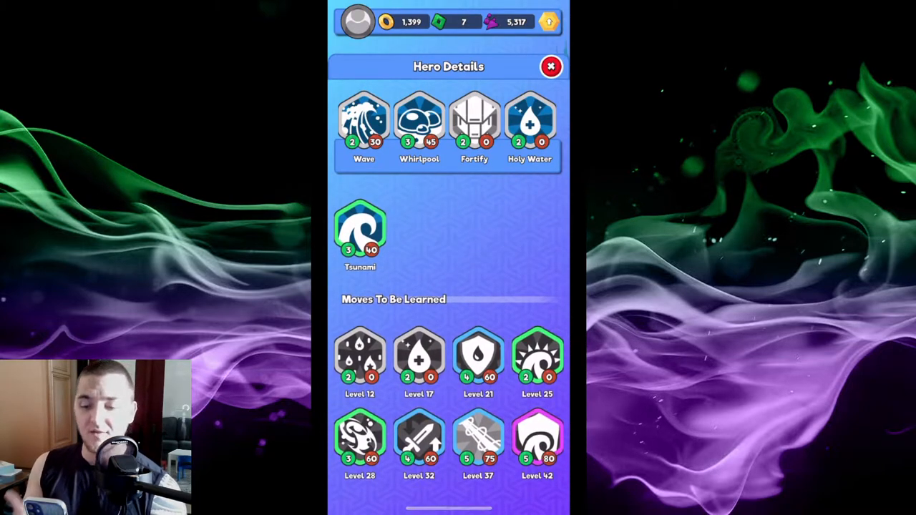
Step: Scroll Equus #137's hero details, then close them to reach the battle home screen
scroll("down", 3)
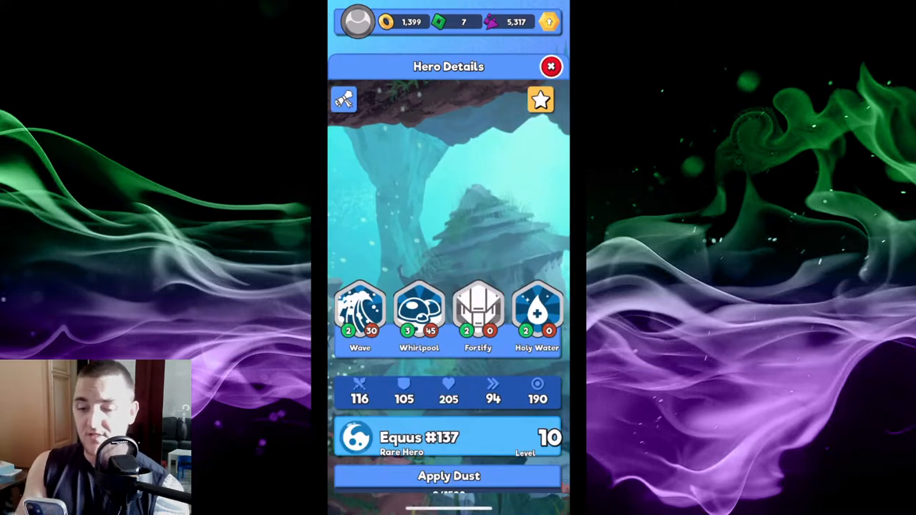
left_click(551, 66)
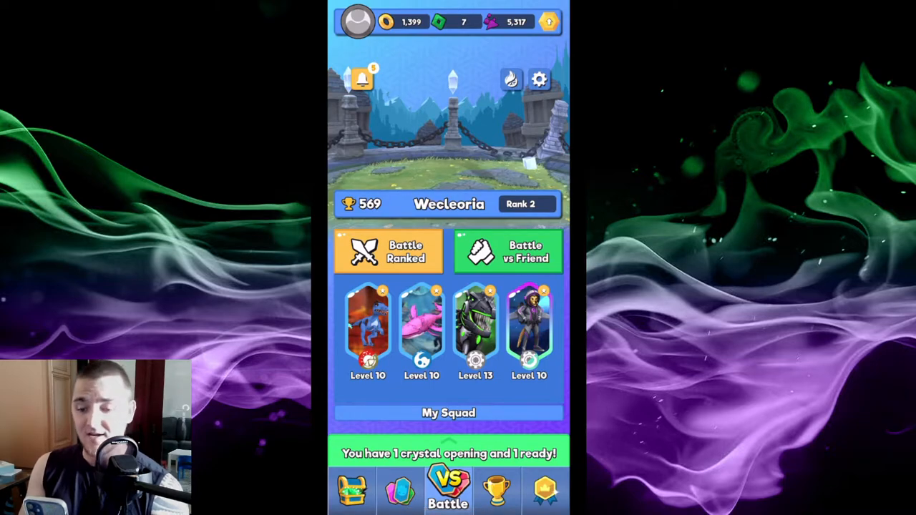
Step: Check the Ranking and Missions tabs, then reopen Battle showing the ready Common II crystal
left_click(448, 452)
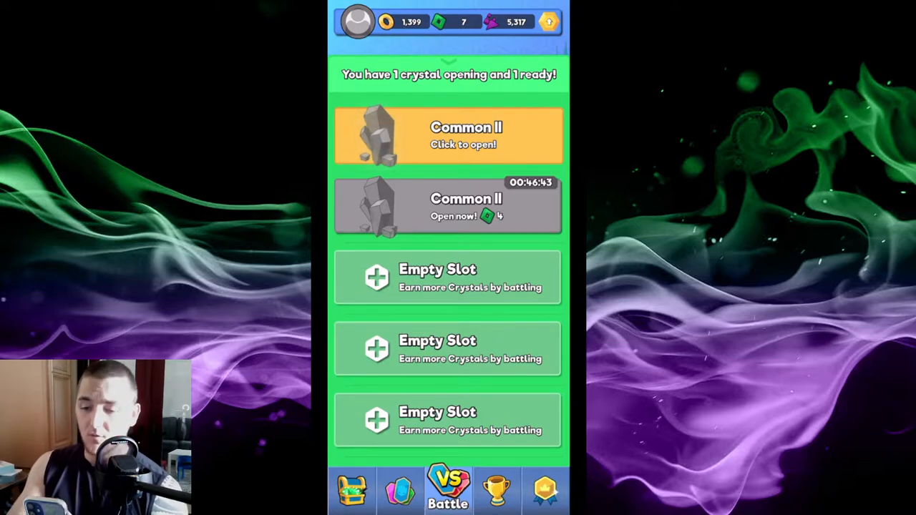
left_click(495, 489)
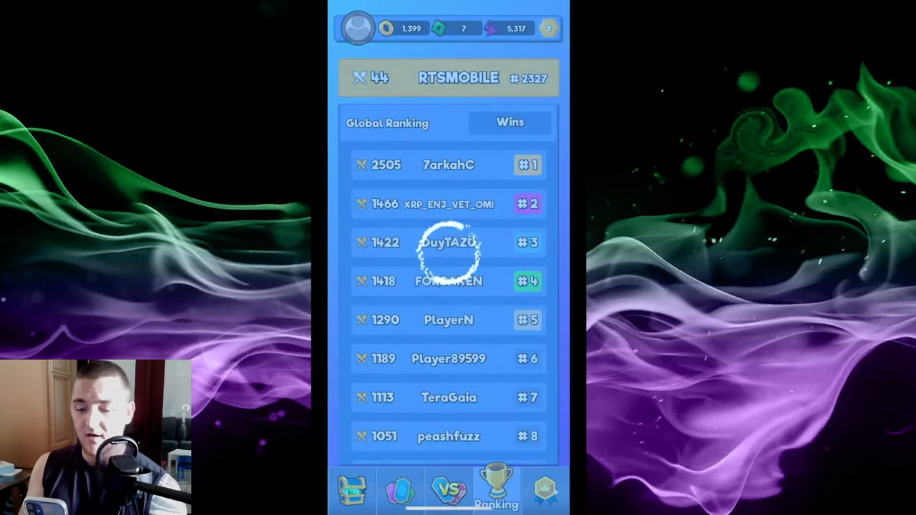
left_click(544, 490)
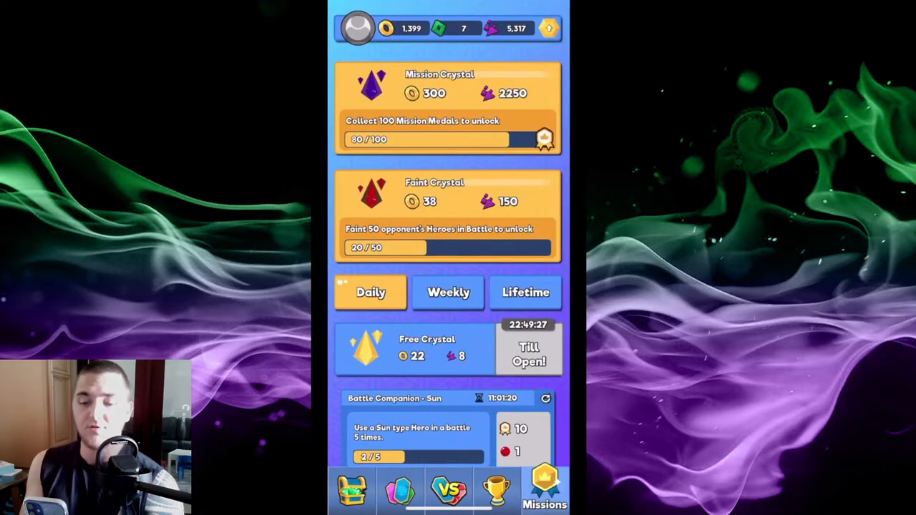
scroll("down", 3)
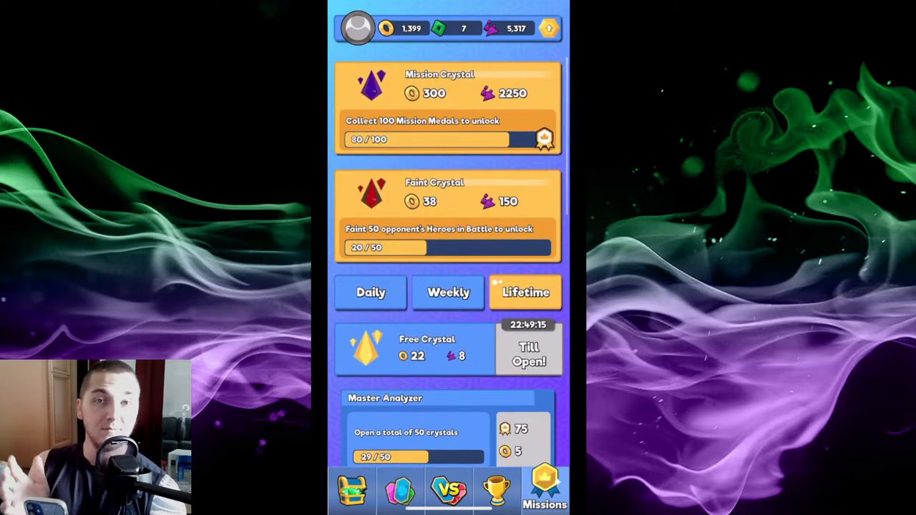
left_click(448, 491)
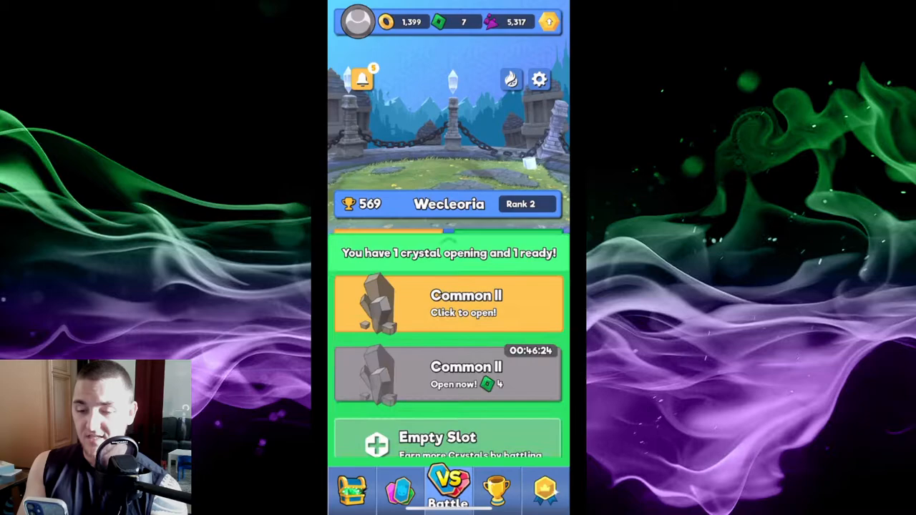
Step: Open the Common II crystal, receiving the Uncommon Curse move, coins and dust
left_click(449, 303)
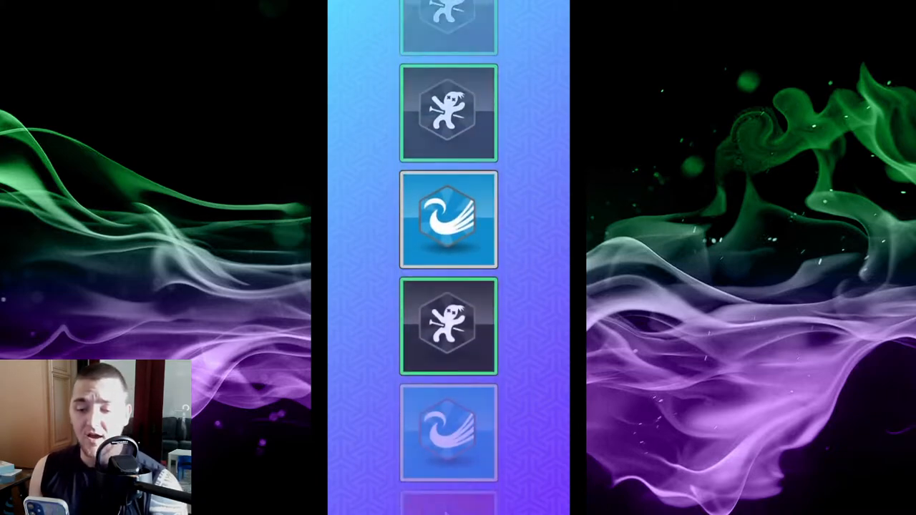
scroll("down", 3)
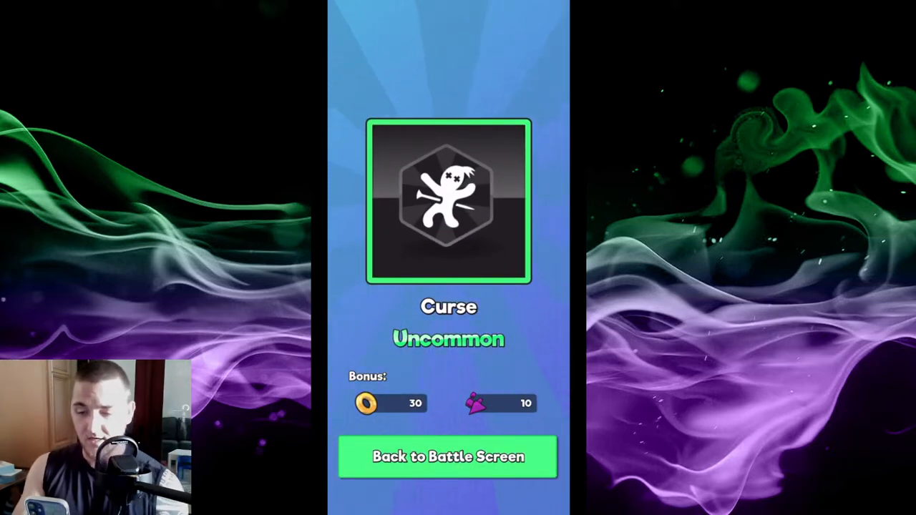
left_click(448, 457)
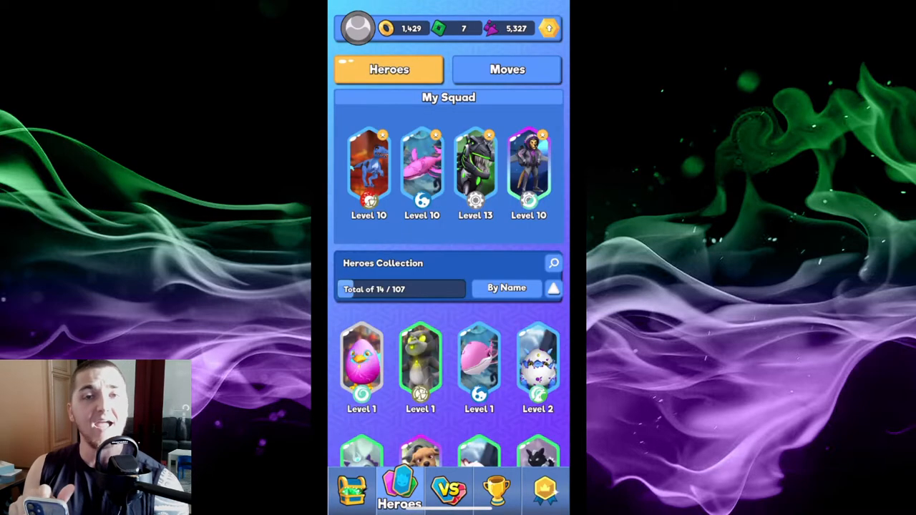
Step: Browse owned moves, read Curse's wither-boosting description, then select a Fire Up move
left_click(506, 70)
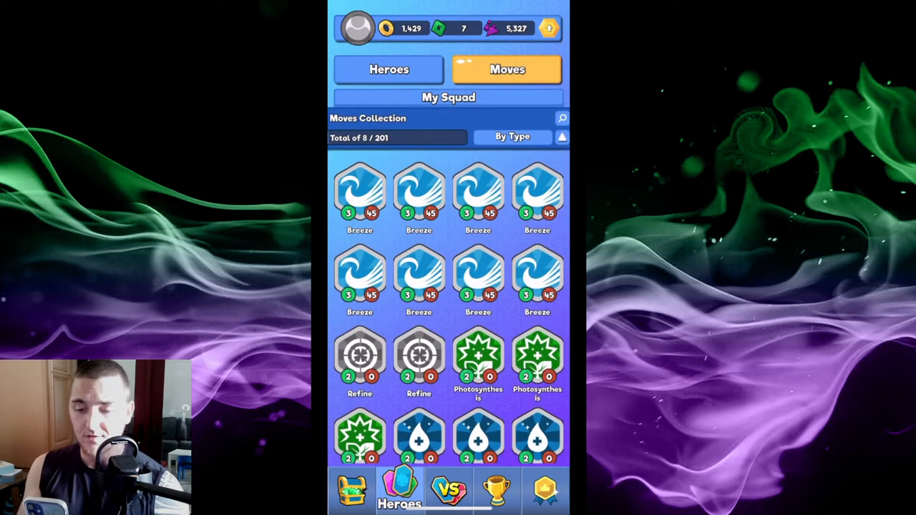
scroll("down", 3)
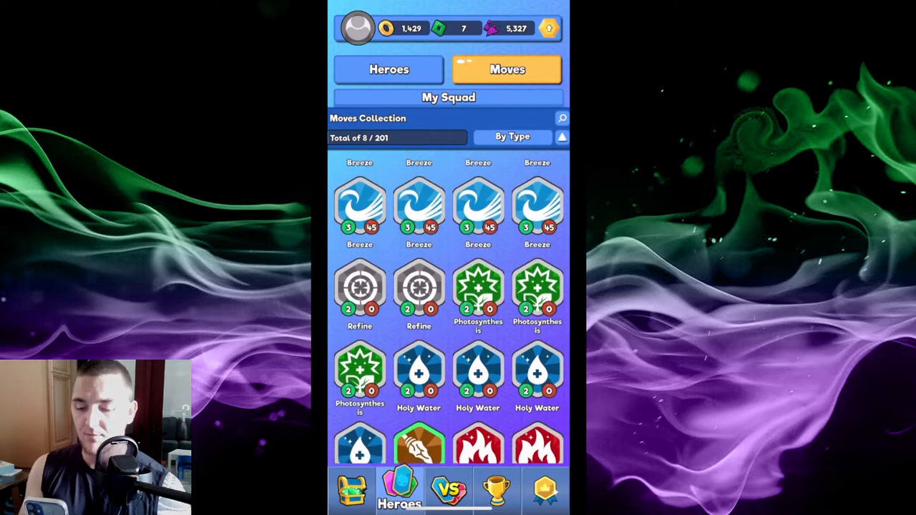
scroll("down", 3)
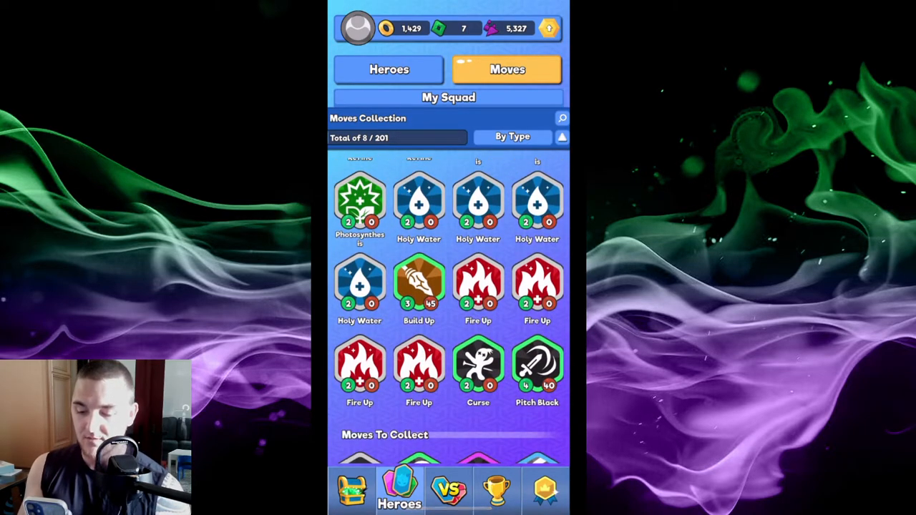
left_click(477, 368)
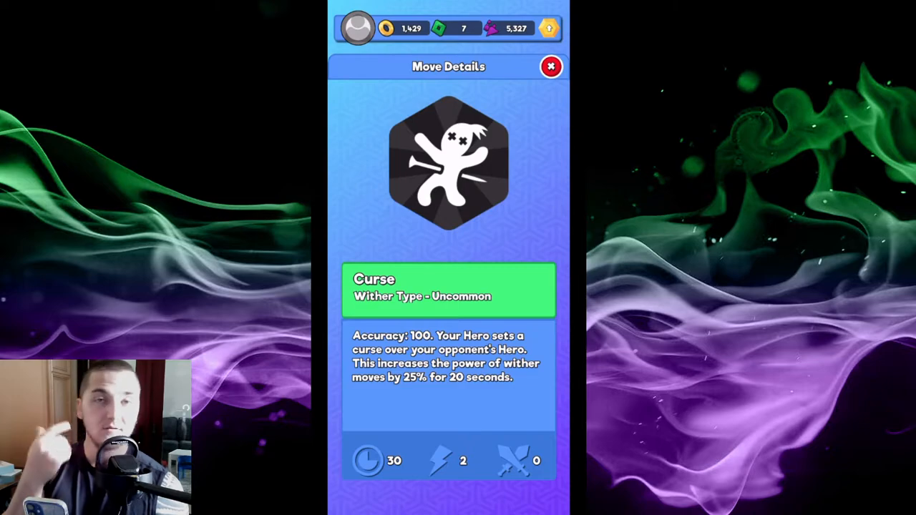
left_click(551, 67)
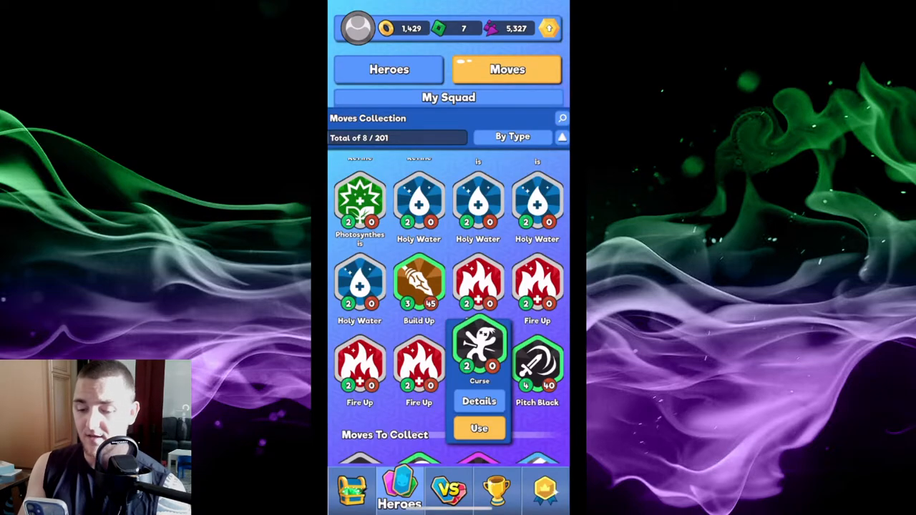
left_click(479, 427)
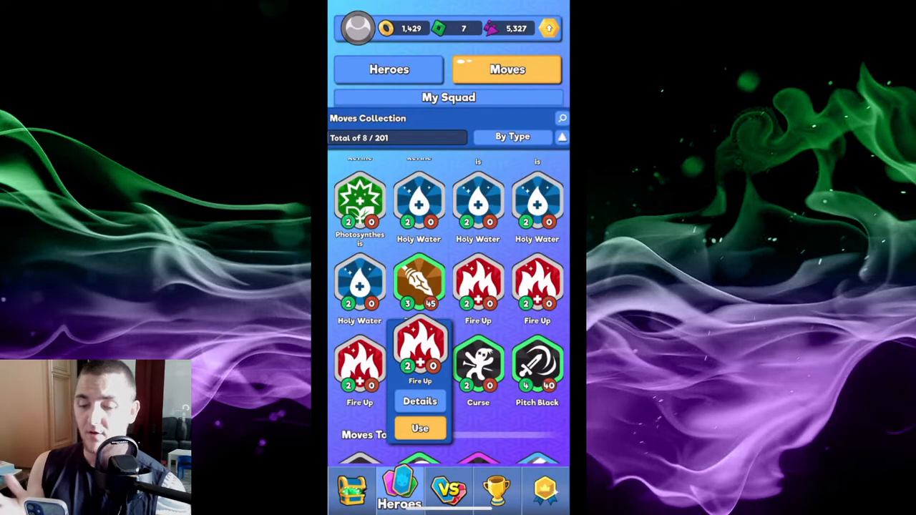
Step: Assign Fire Up to the level 10 hero and confirm with Yes
left_click(419, 428)
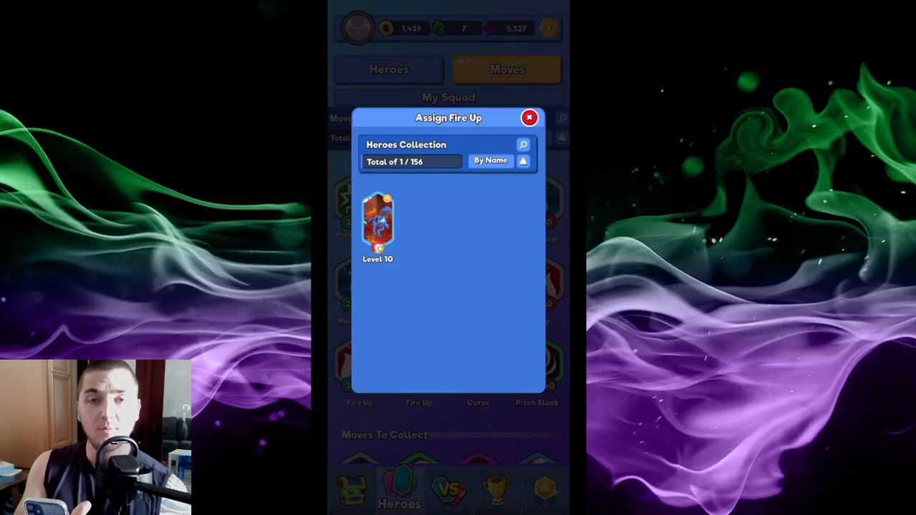
left_click(530, 117)
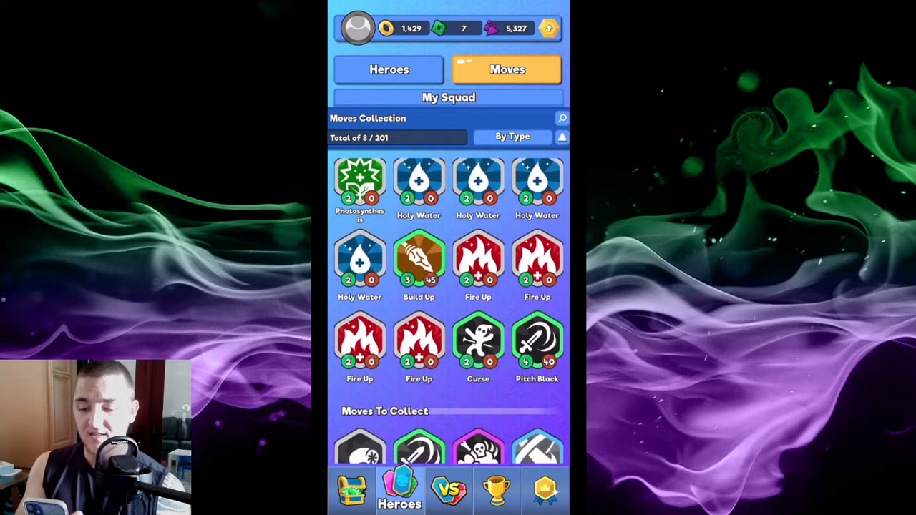
left_click(477, 261)
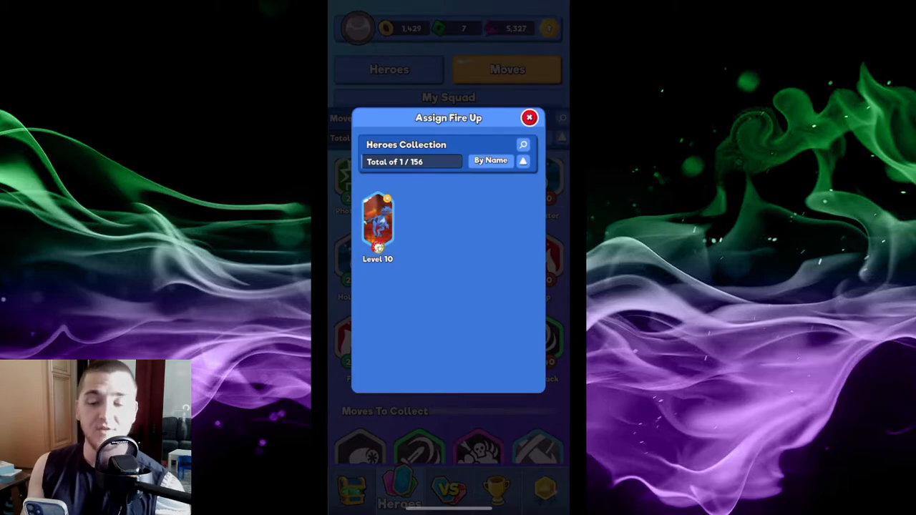
left_click(378, 222)
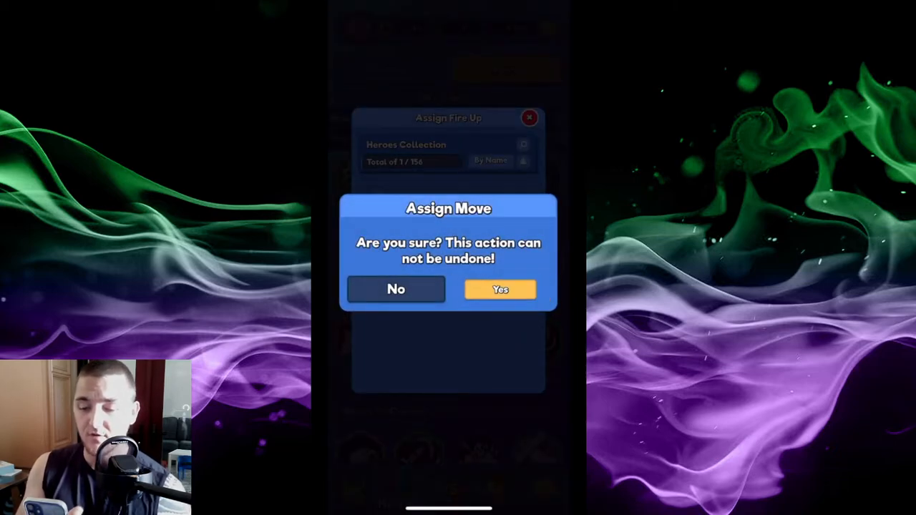
left_click(499, 290)
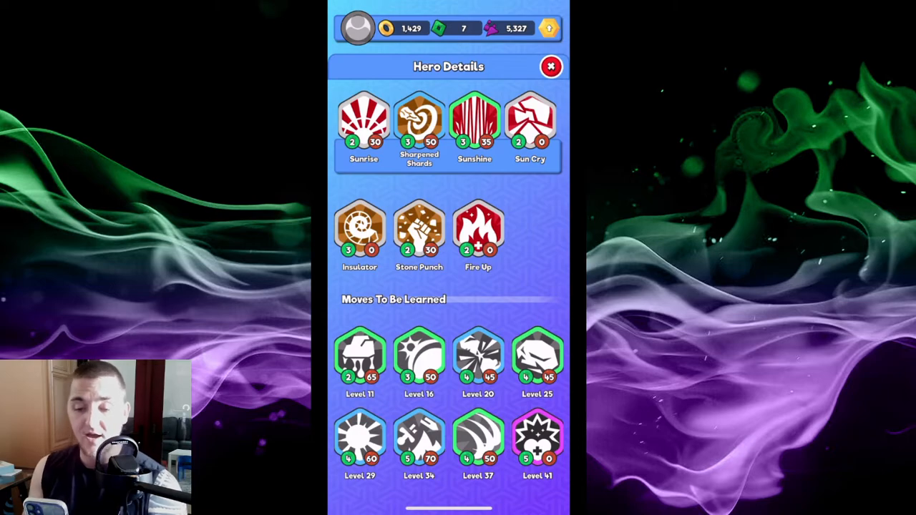
Step: Swap Sun Cry out for Fire Up in the hero's four equipped moves, then review Fire Up's details
left_click(477, 229)
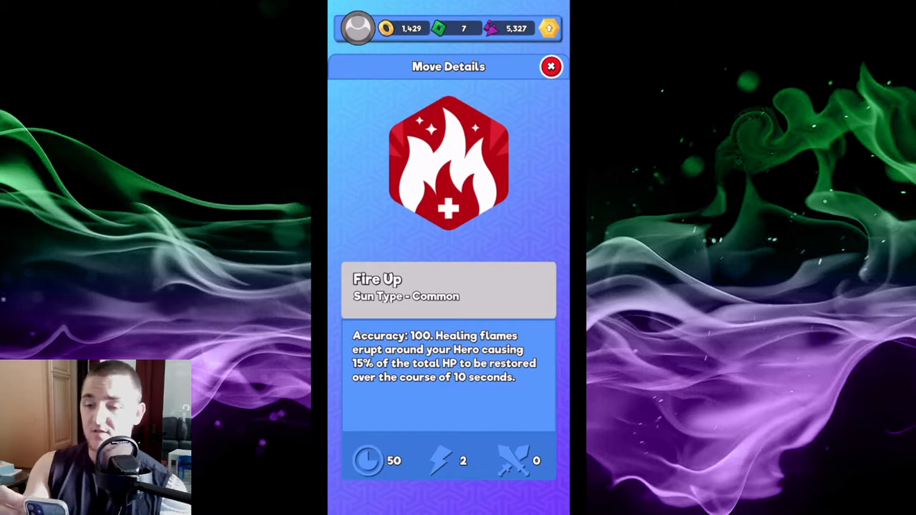
left_click(551, 66)
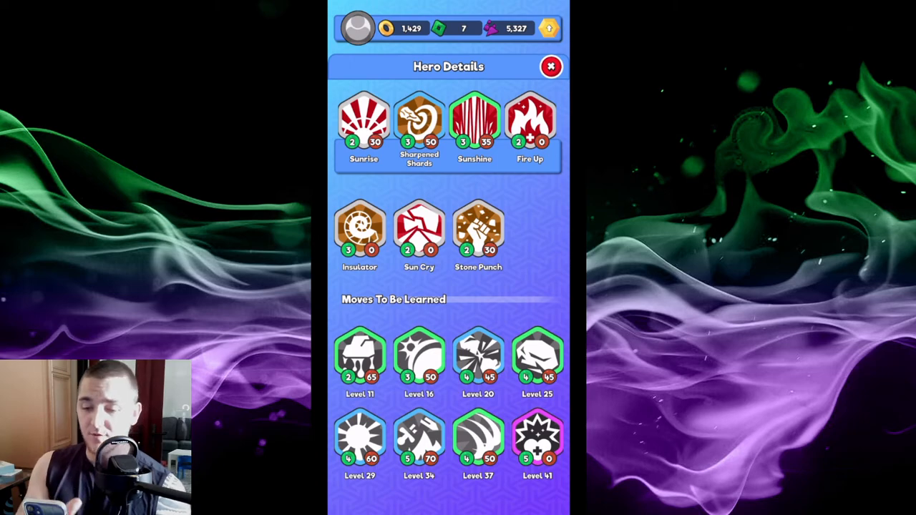
left_click(529, 122)
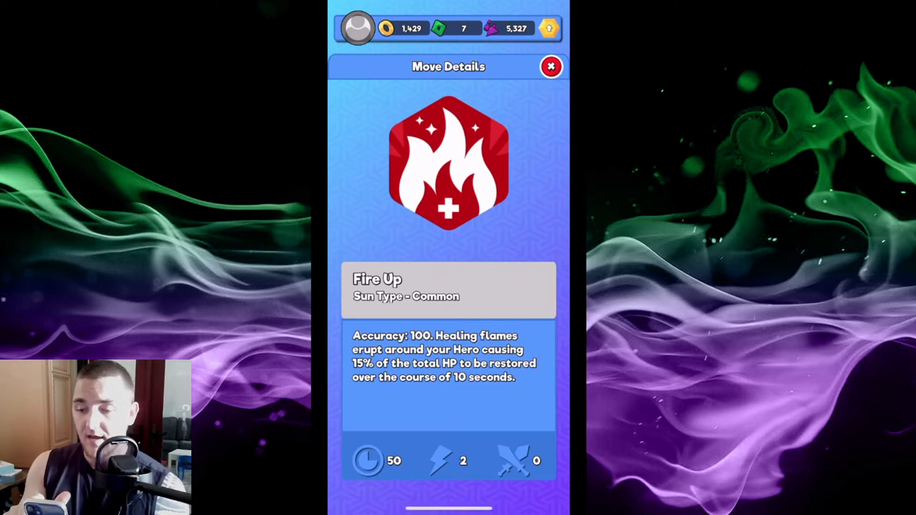
left_click(551, 66)
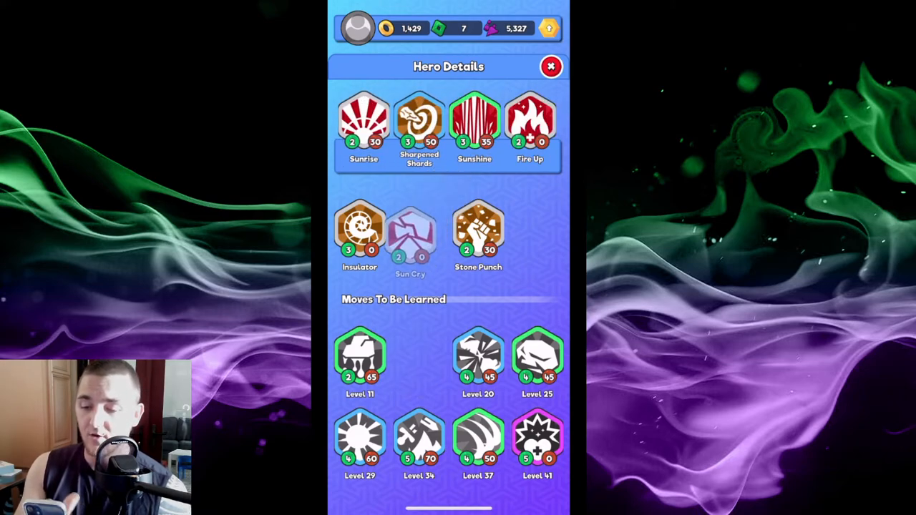
Step: Close Fire Up's move details and go back to the Battle tab with the four-hero squad
left_click(529, 118)
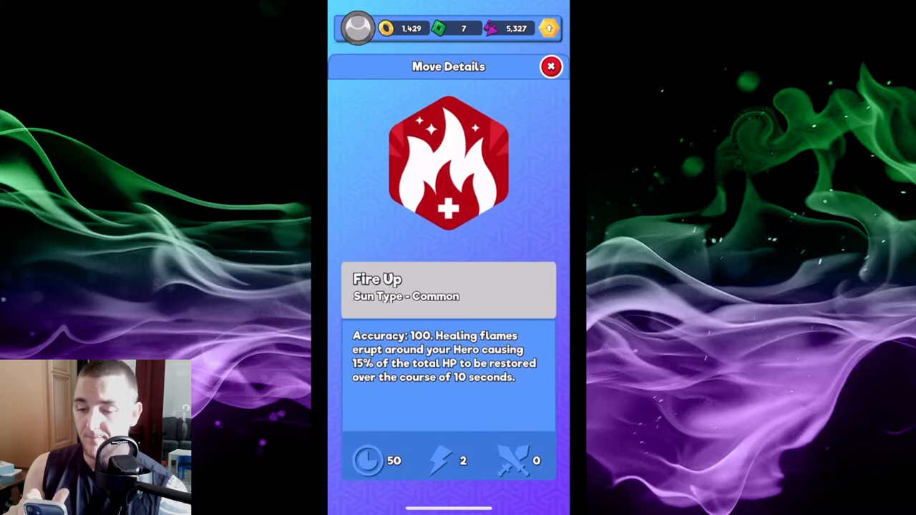
left_click(551, 65)
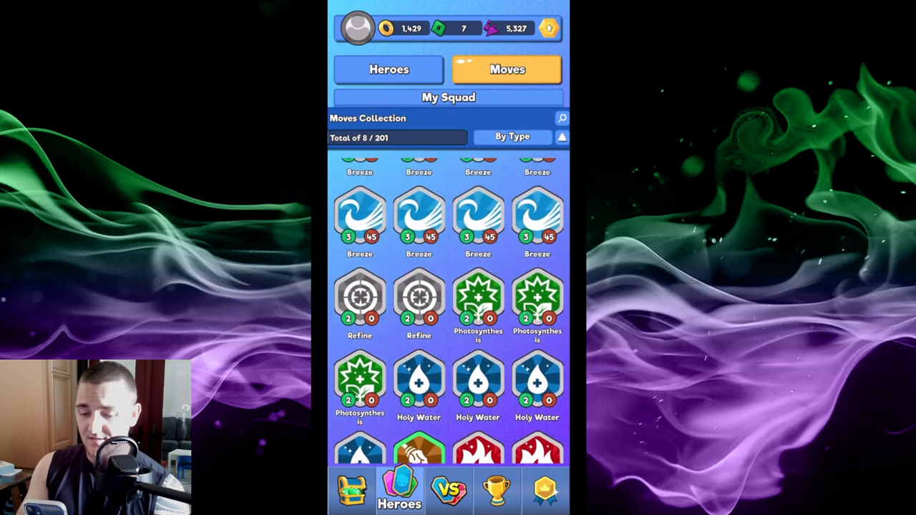
left_click(448, 490)
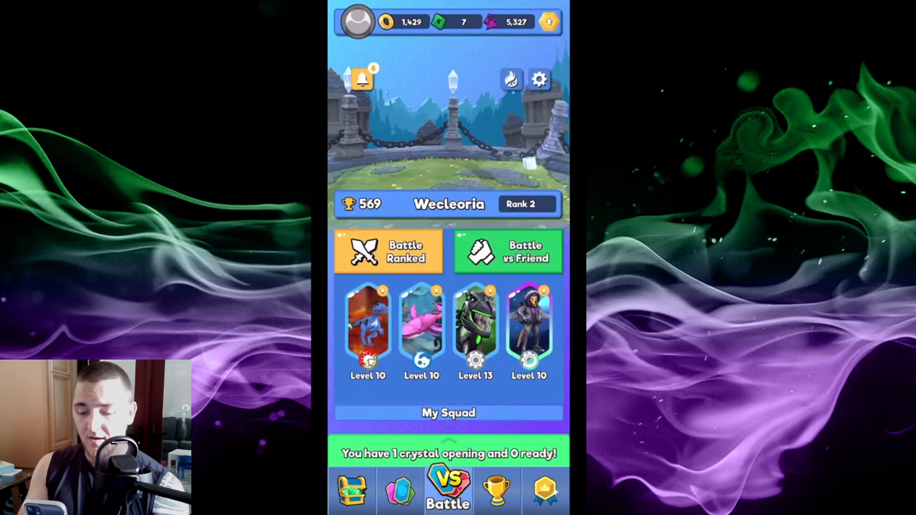